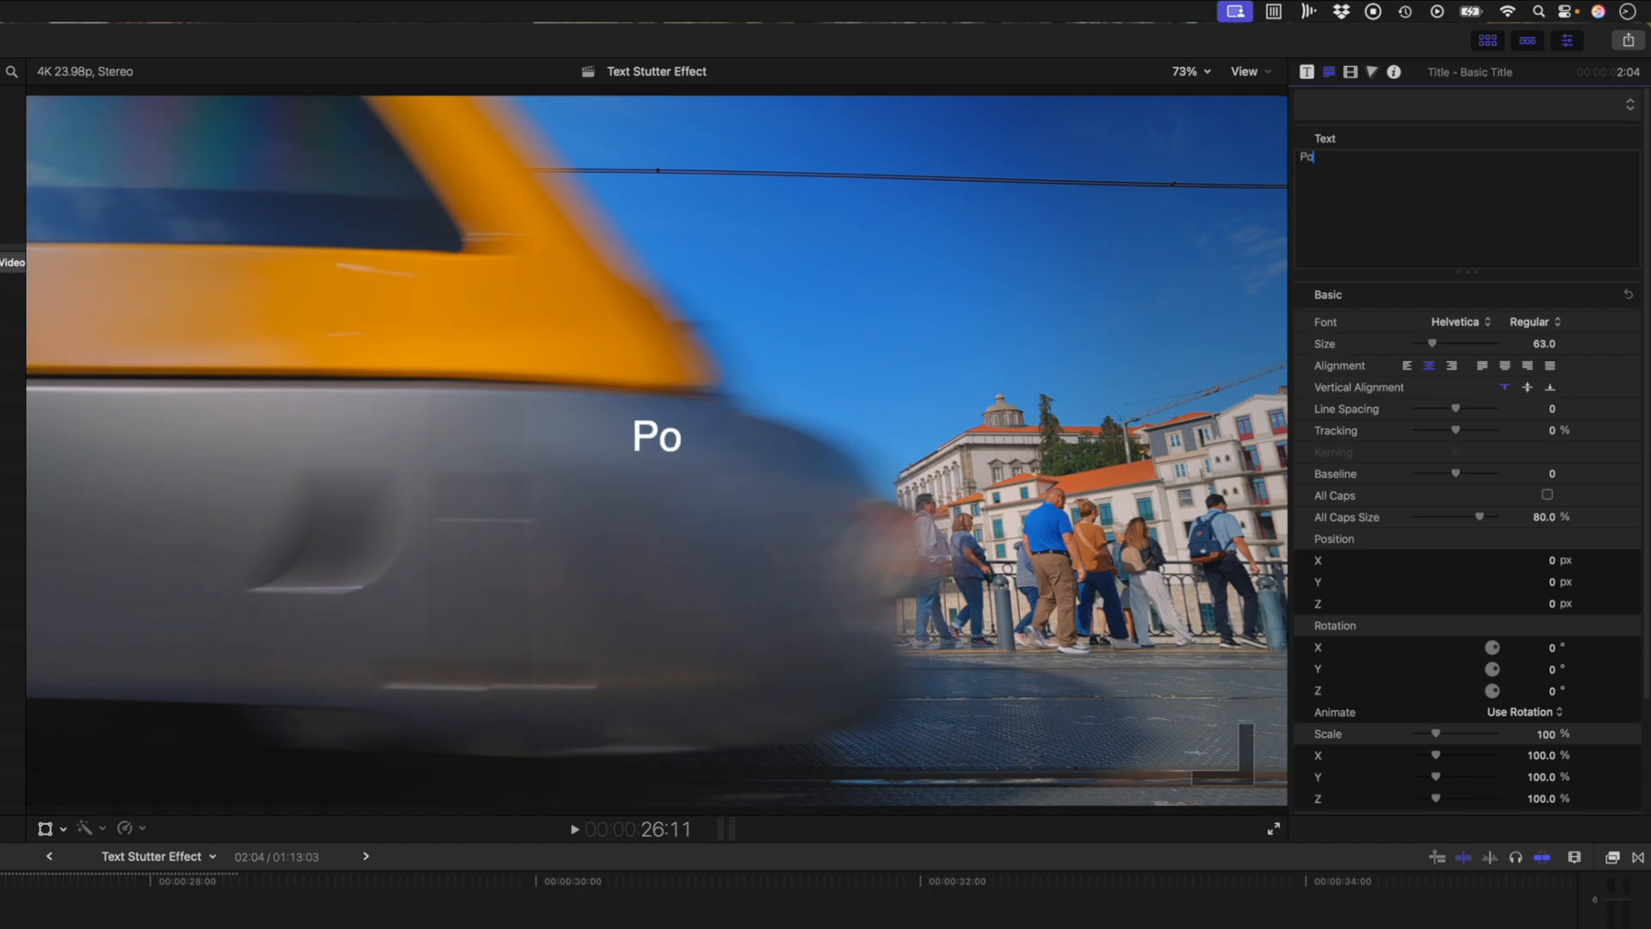
# Set the title text to Porto in Kalam and position it slightly below centre using a viewer overlay.
pyautogui.click(1461, 321)
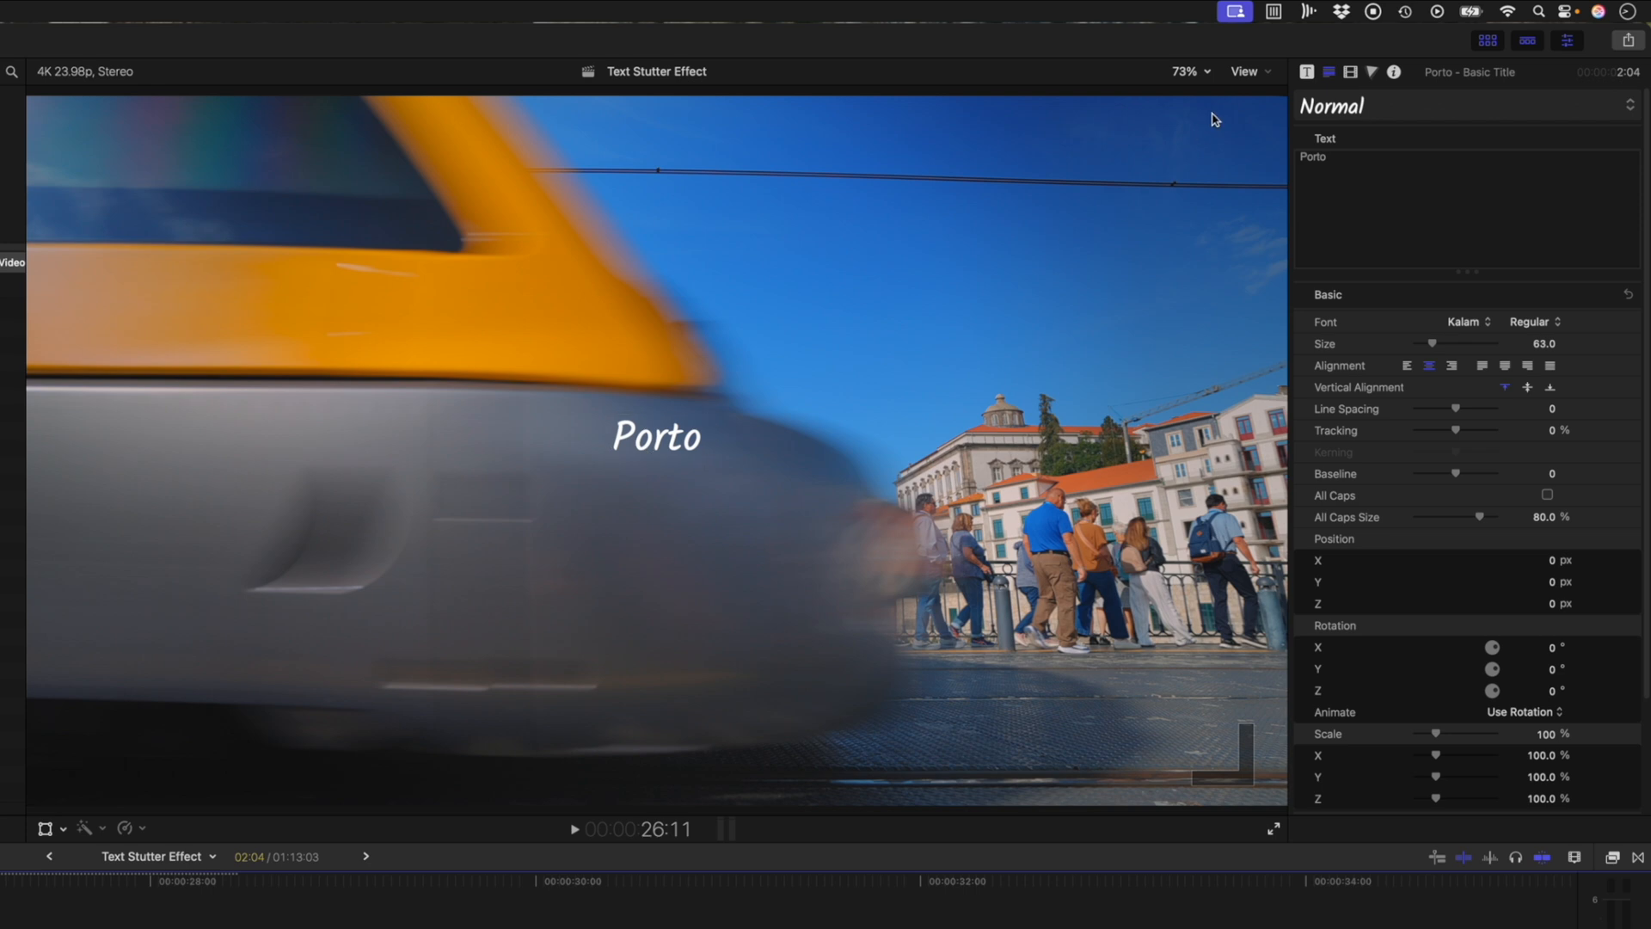
pyautogui.click(1249, 71)
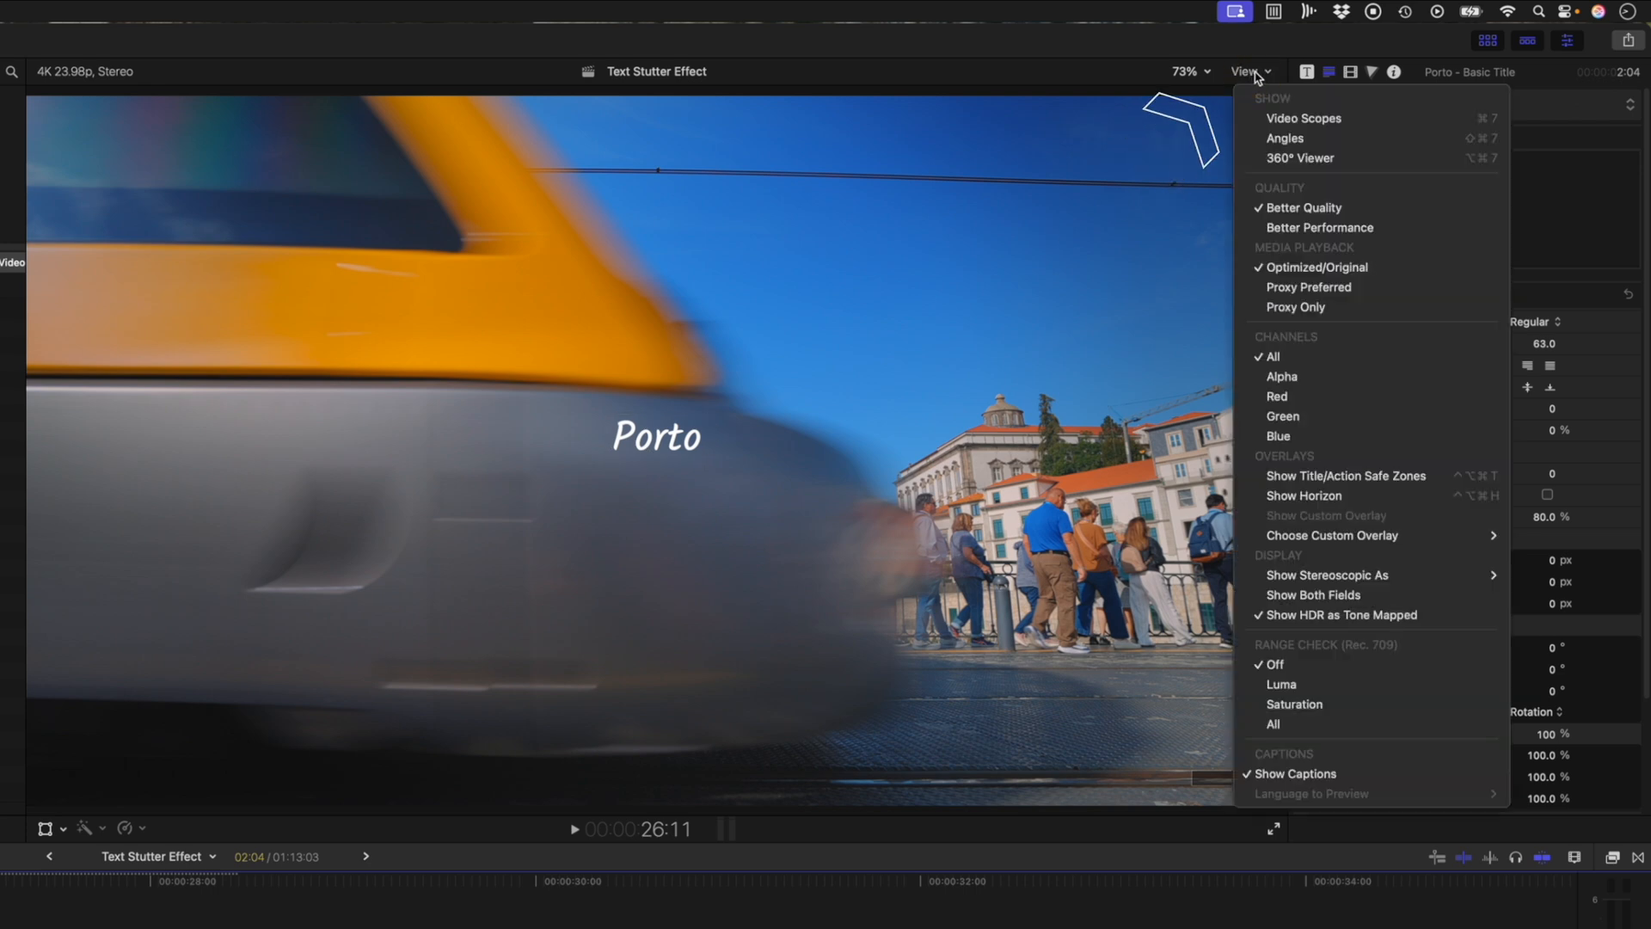
pyautogui.click(736, 473)
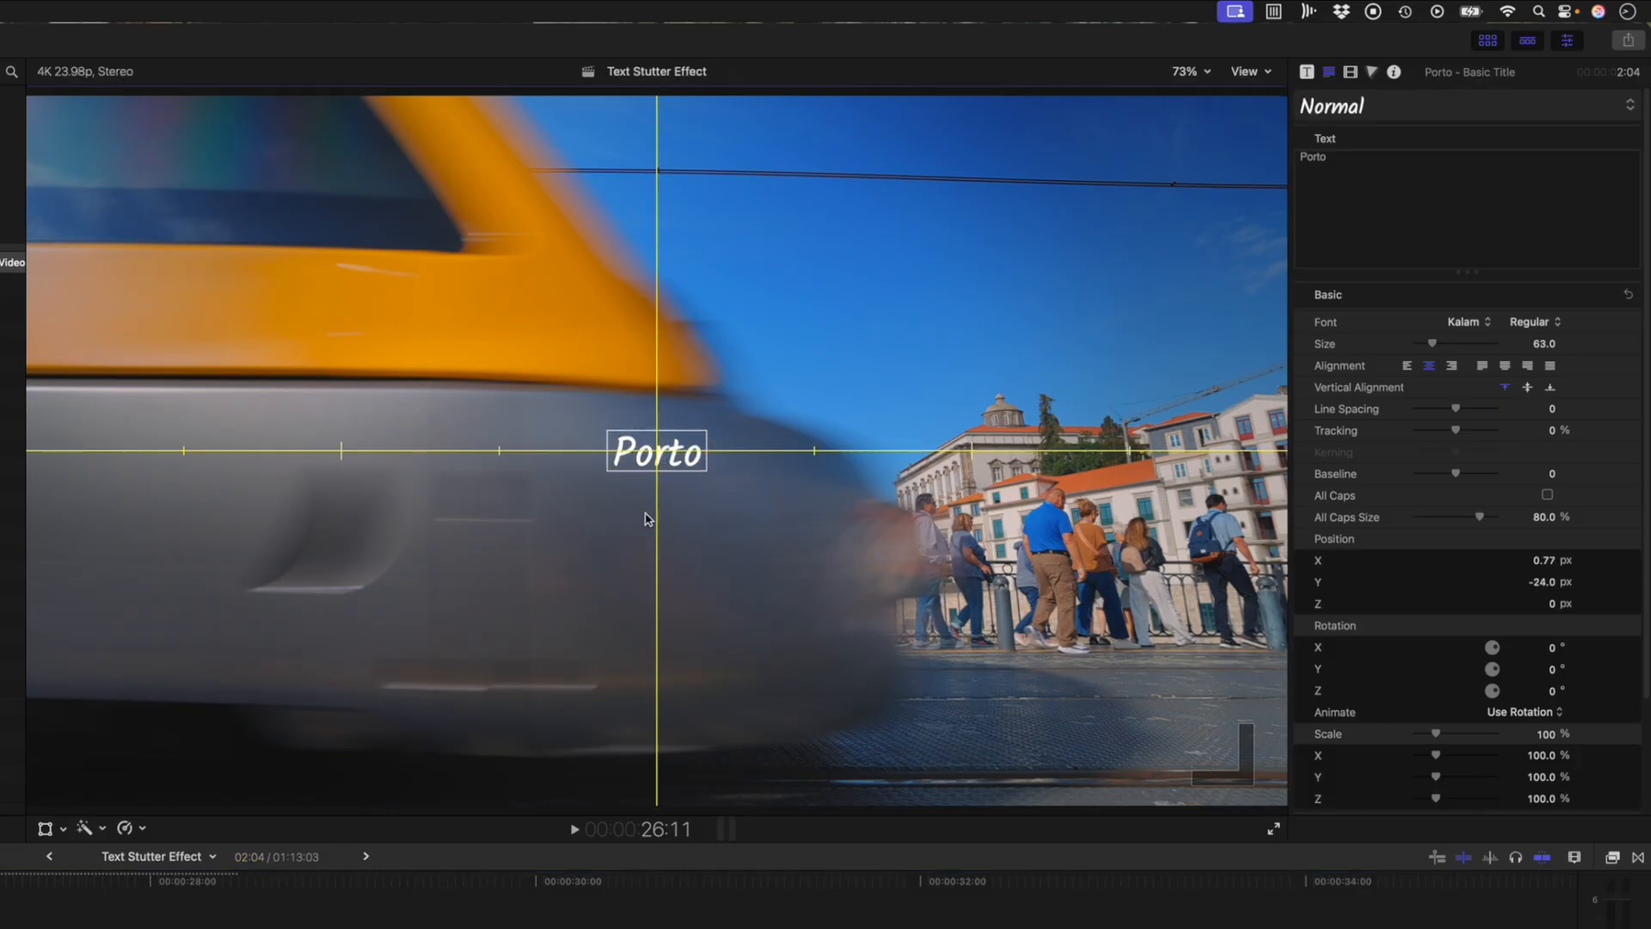
pyautogui.click(1249, 71)
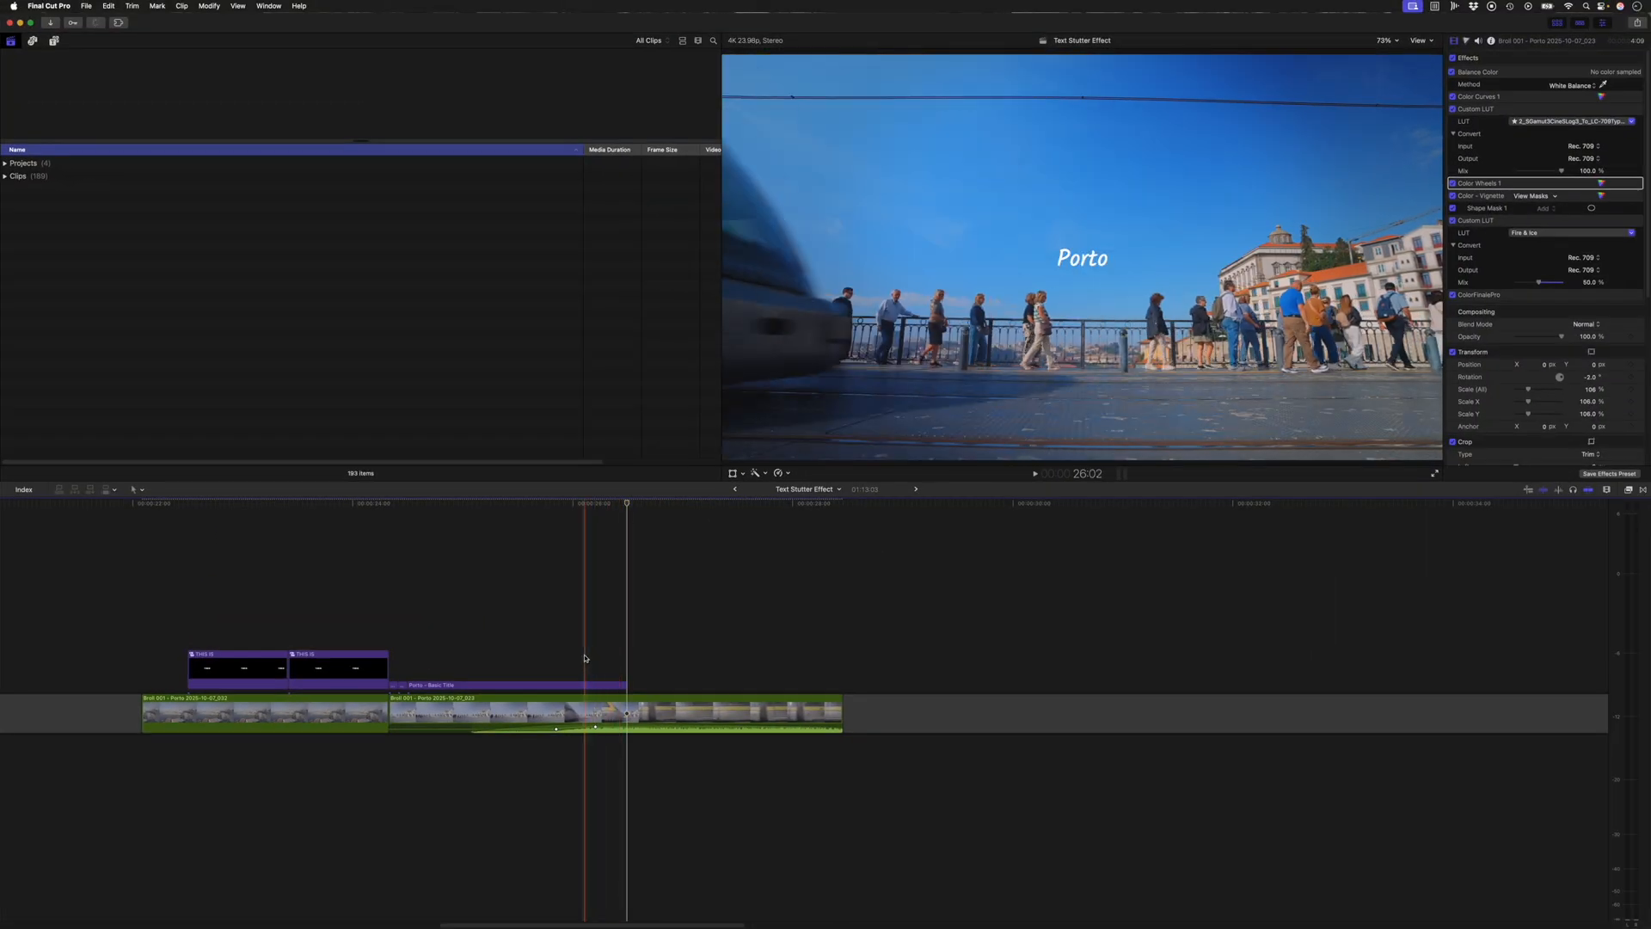
# Blade the Porto title into several short pieces near its start over the train shot.
pyautogui.click(555, 654)
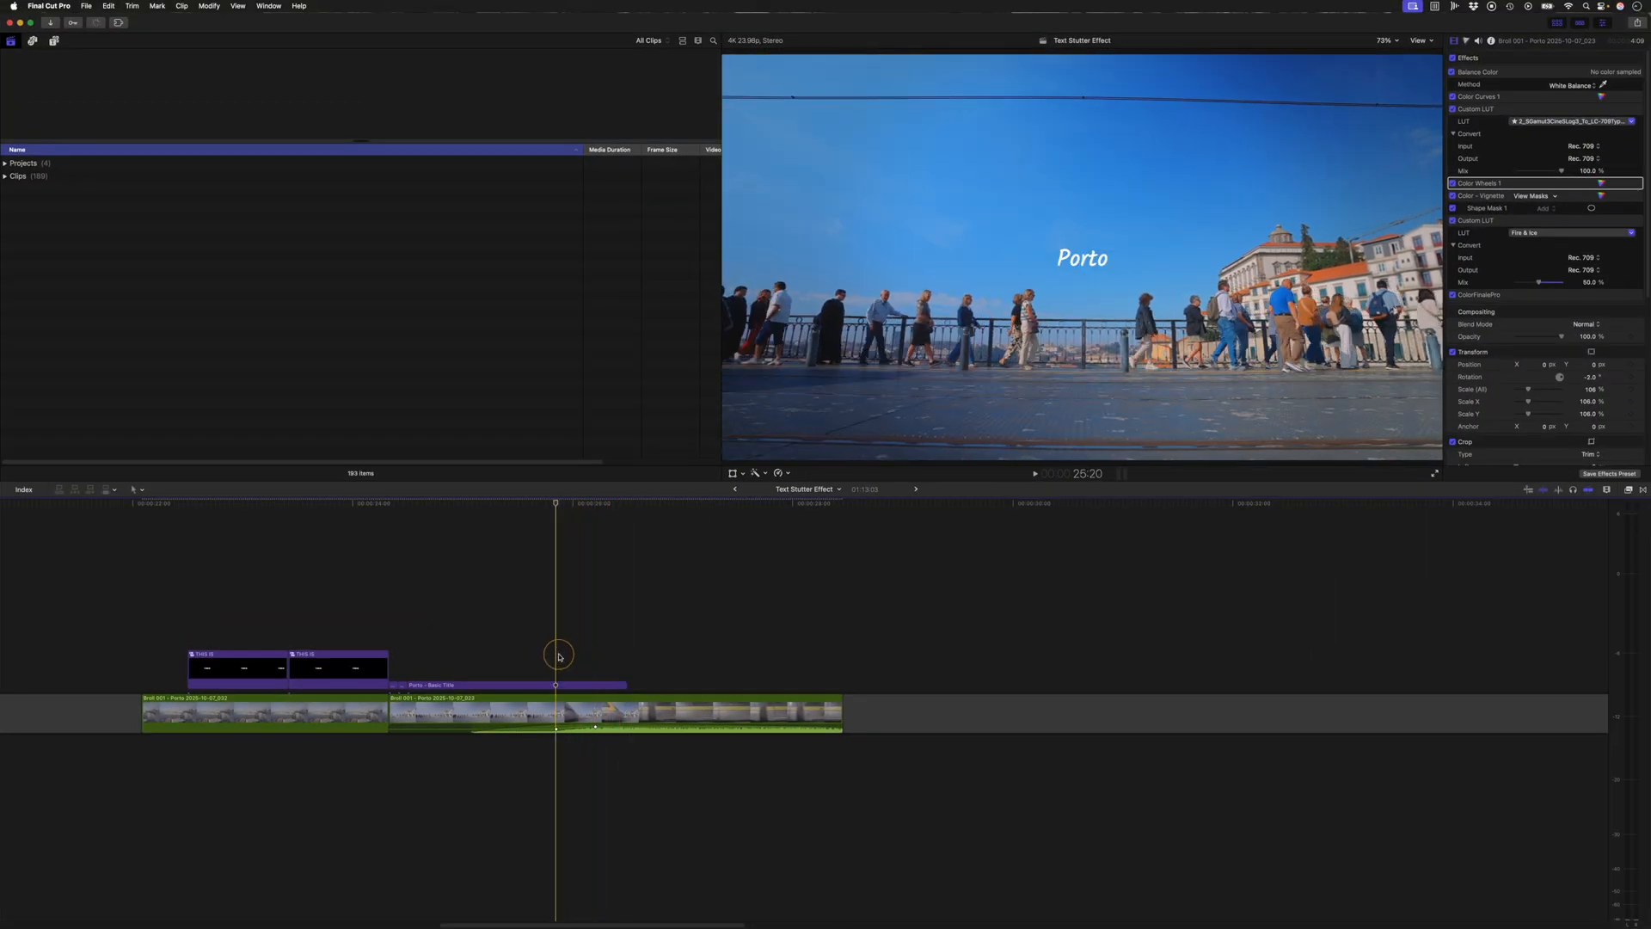
pyautogui.click(579, 685)
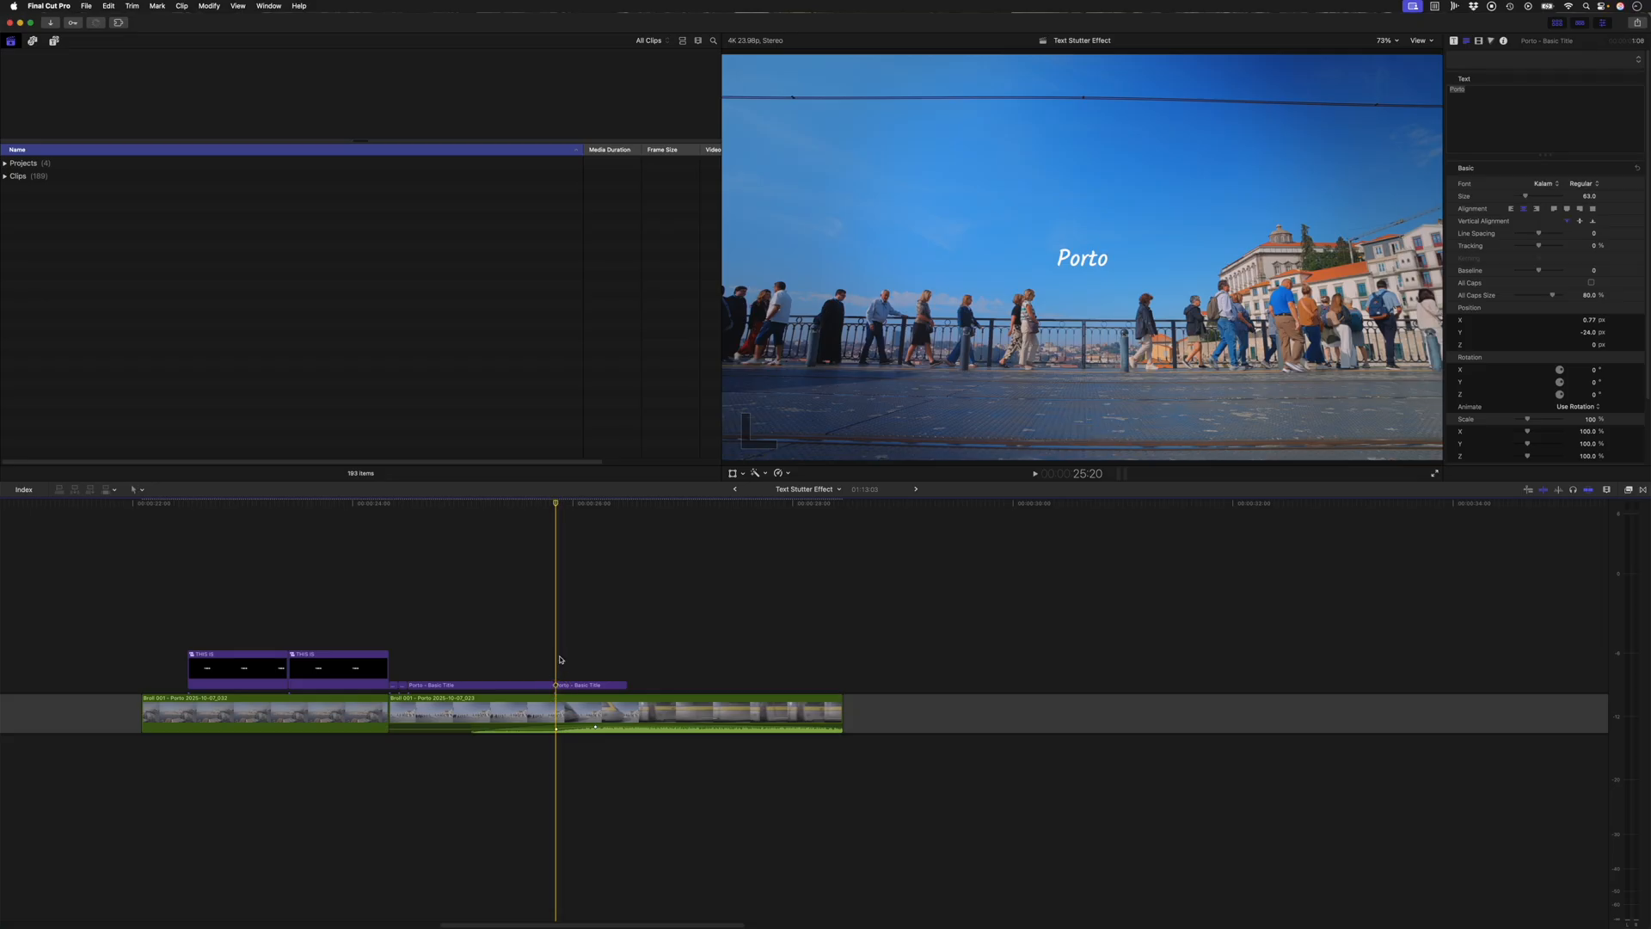
pyautogui.click(595, 504)
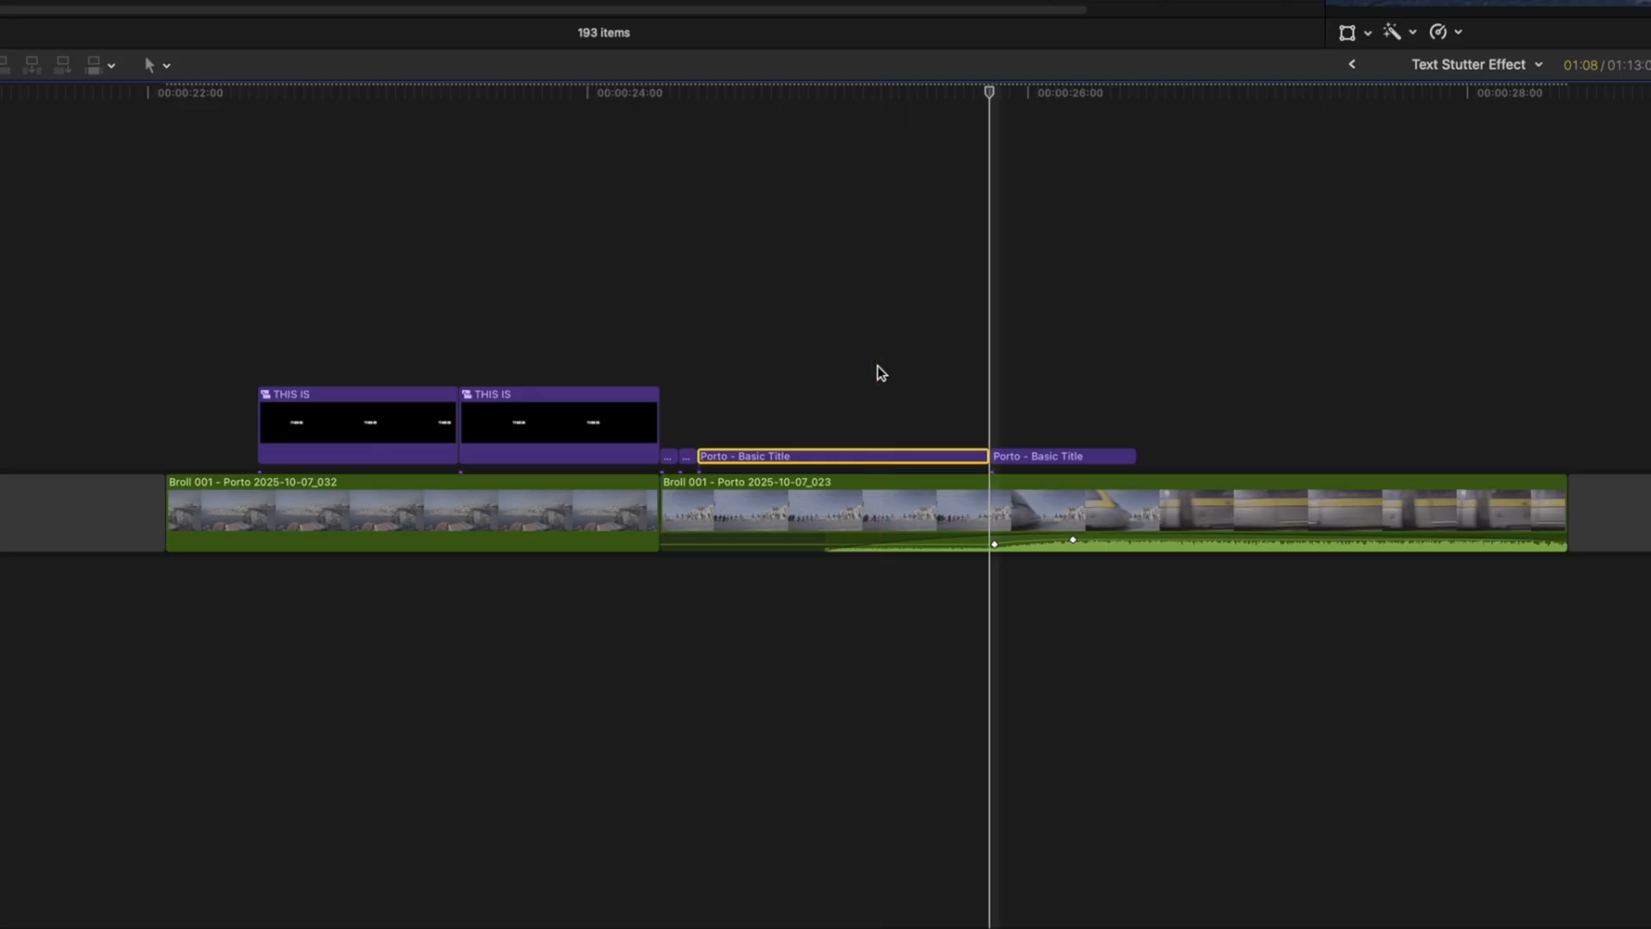
pyautogui.press('cmd')
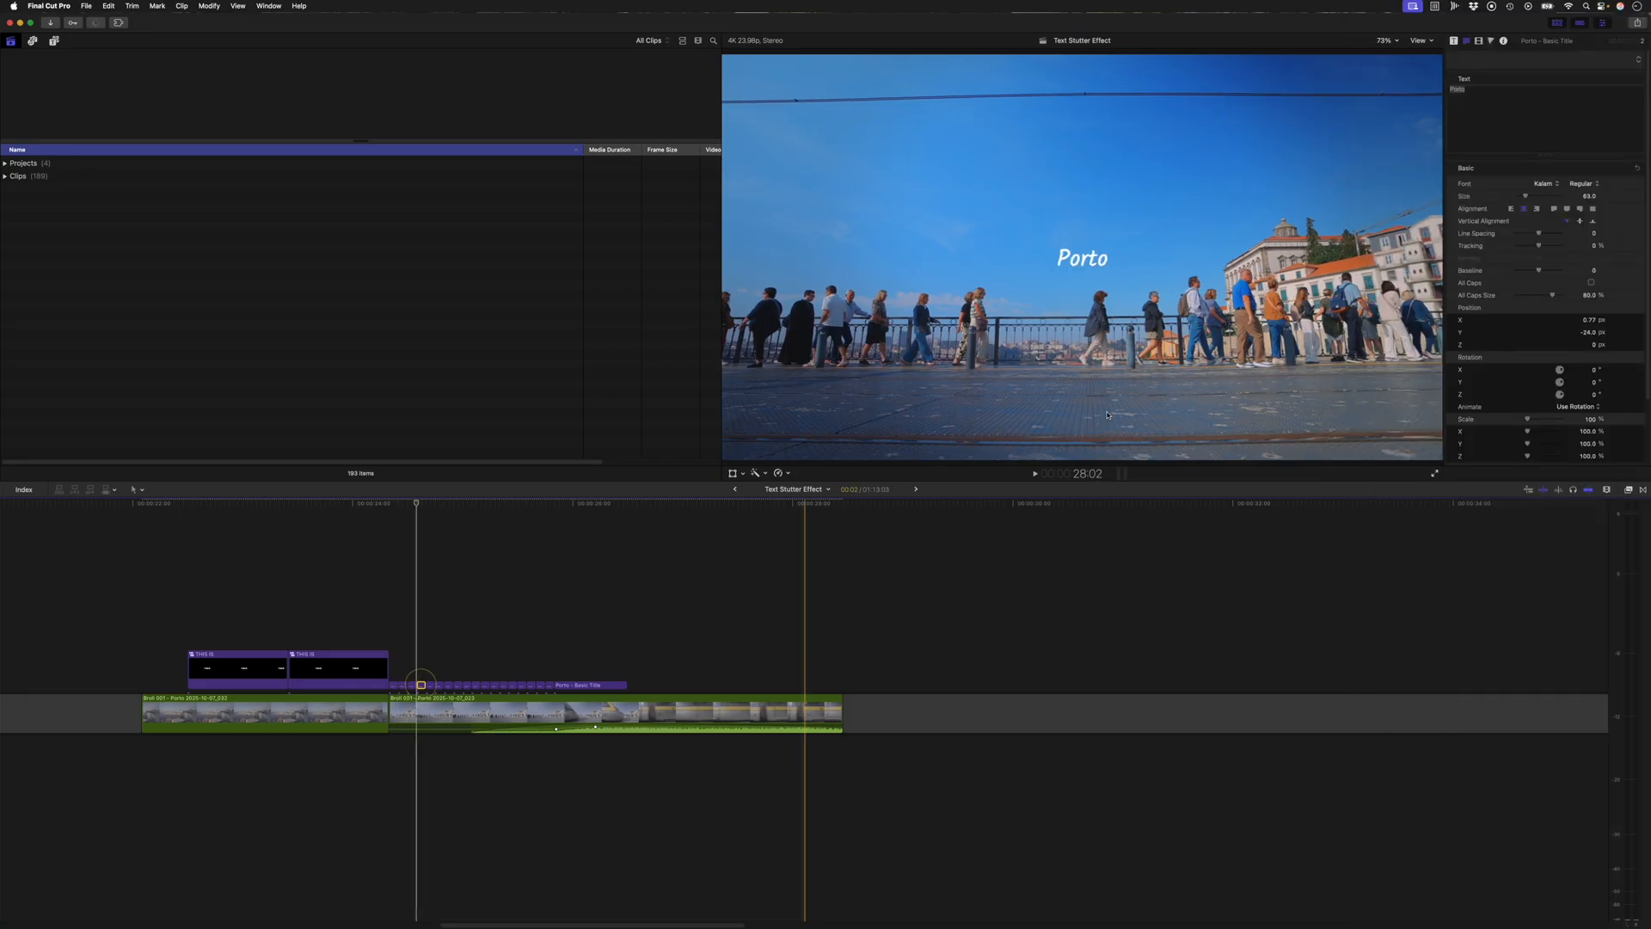
# Restyle one short Porto piece with a bold all-caps font instead of Kalam.
pyautogui.click(1569, 182)
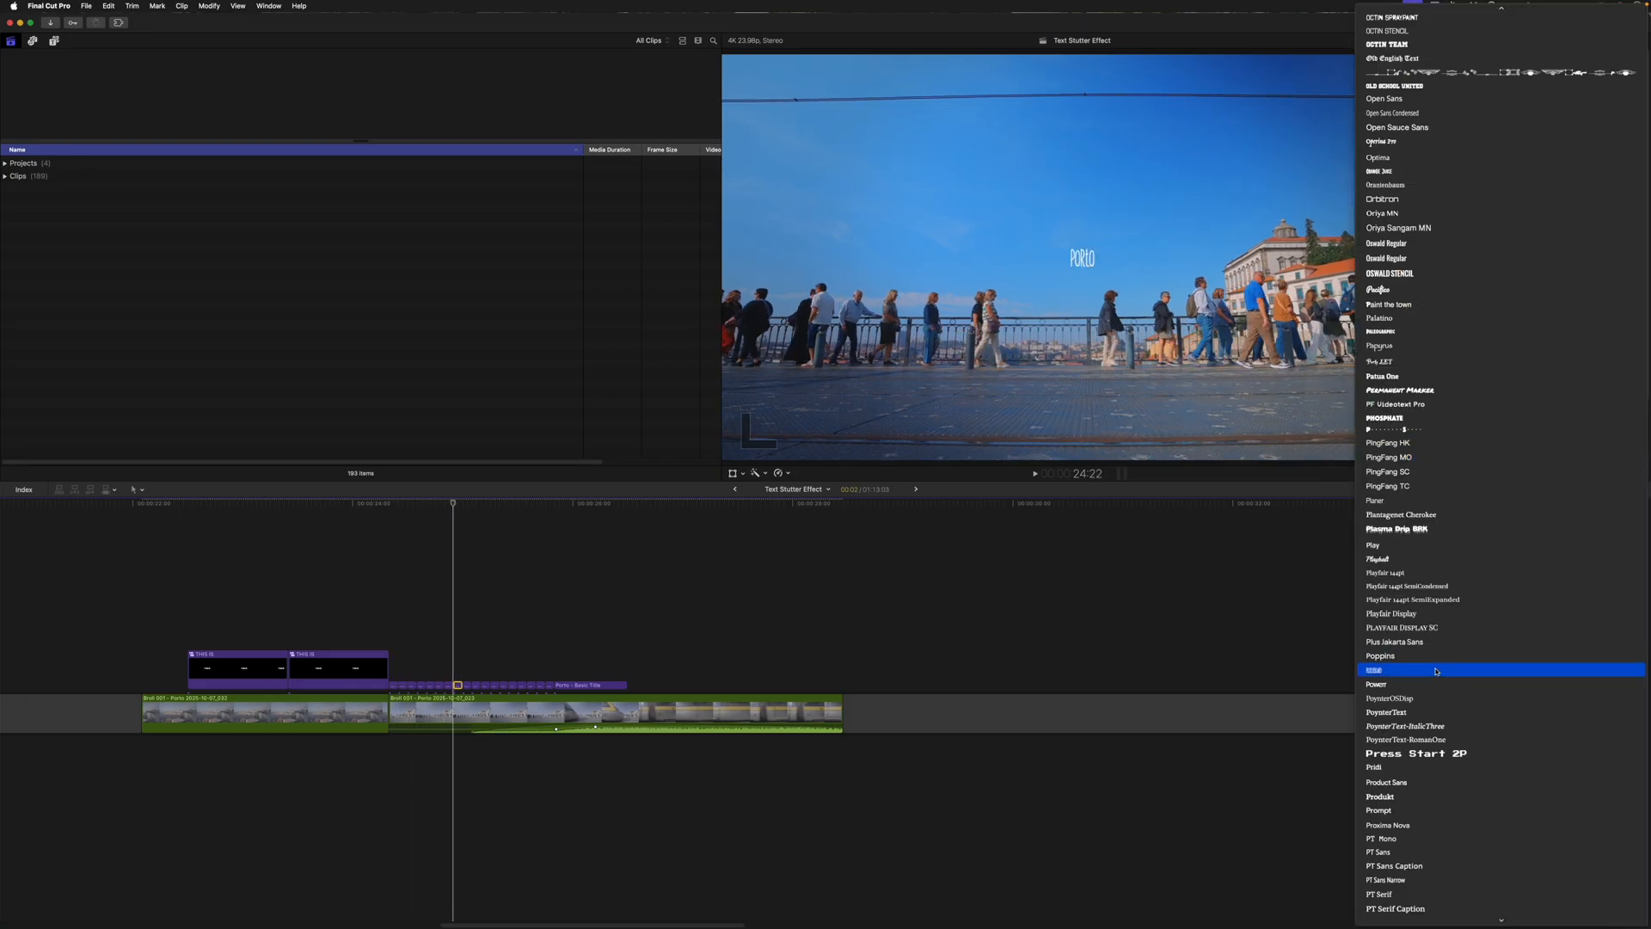
pyautogui.click(1380, 669)
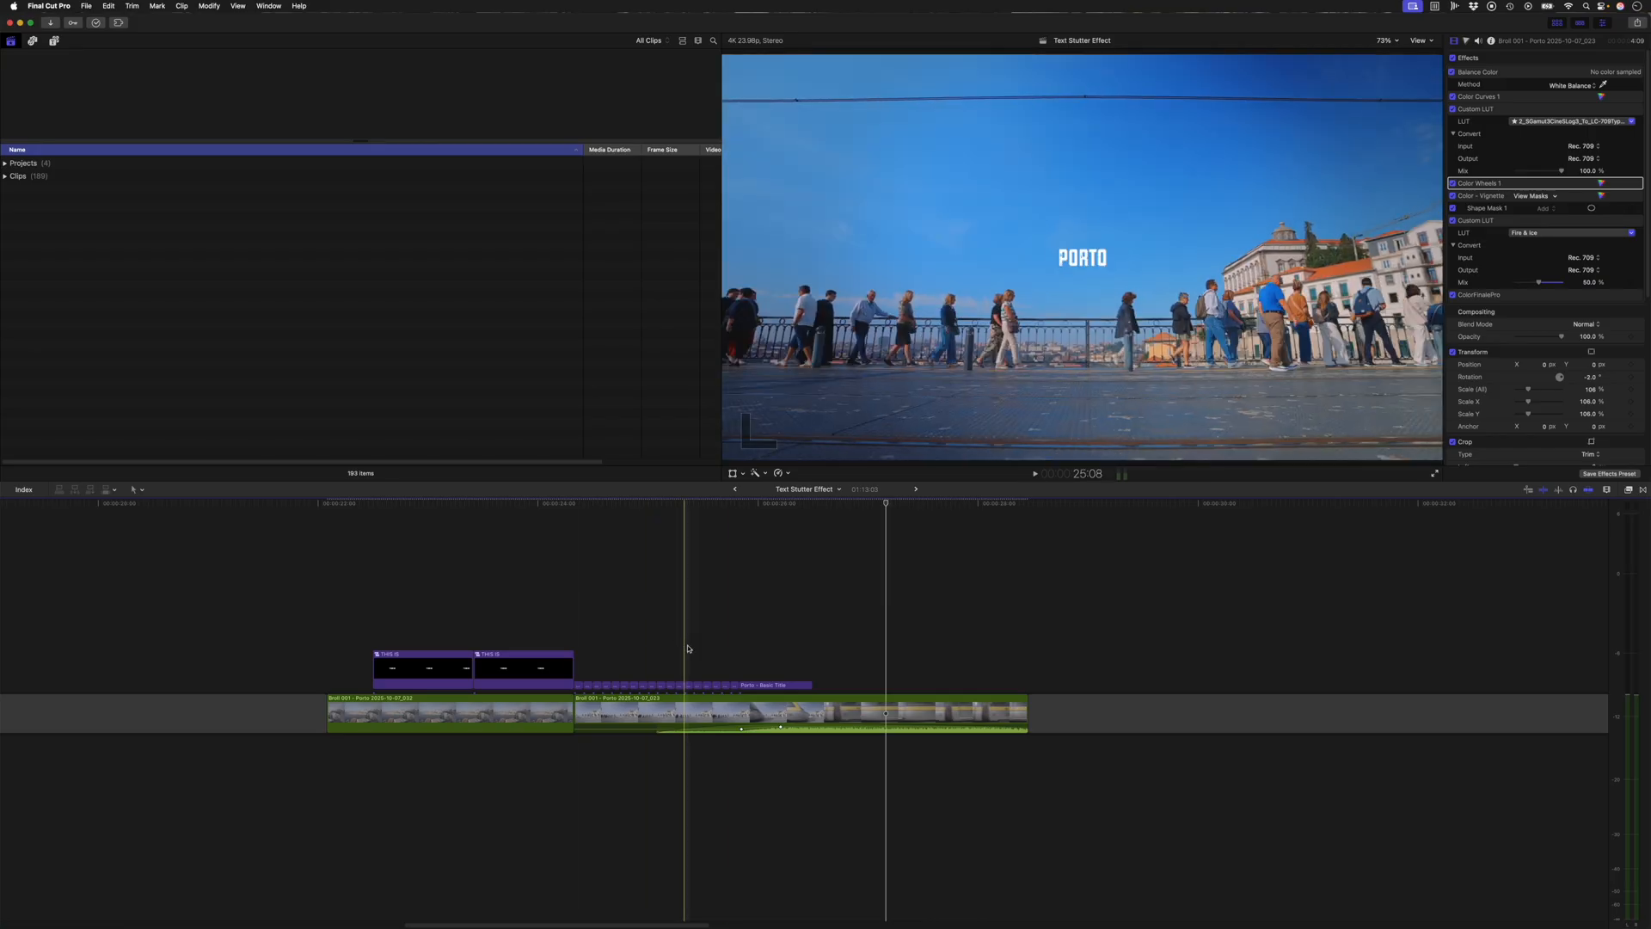
# Copy the train footage above the Porto title where the train passes and detach its audio.
pyautogui.click(779, 511)
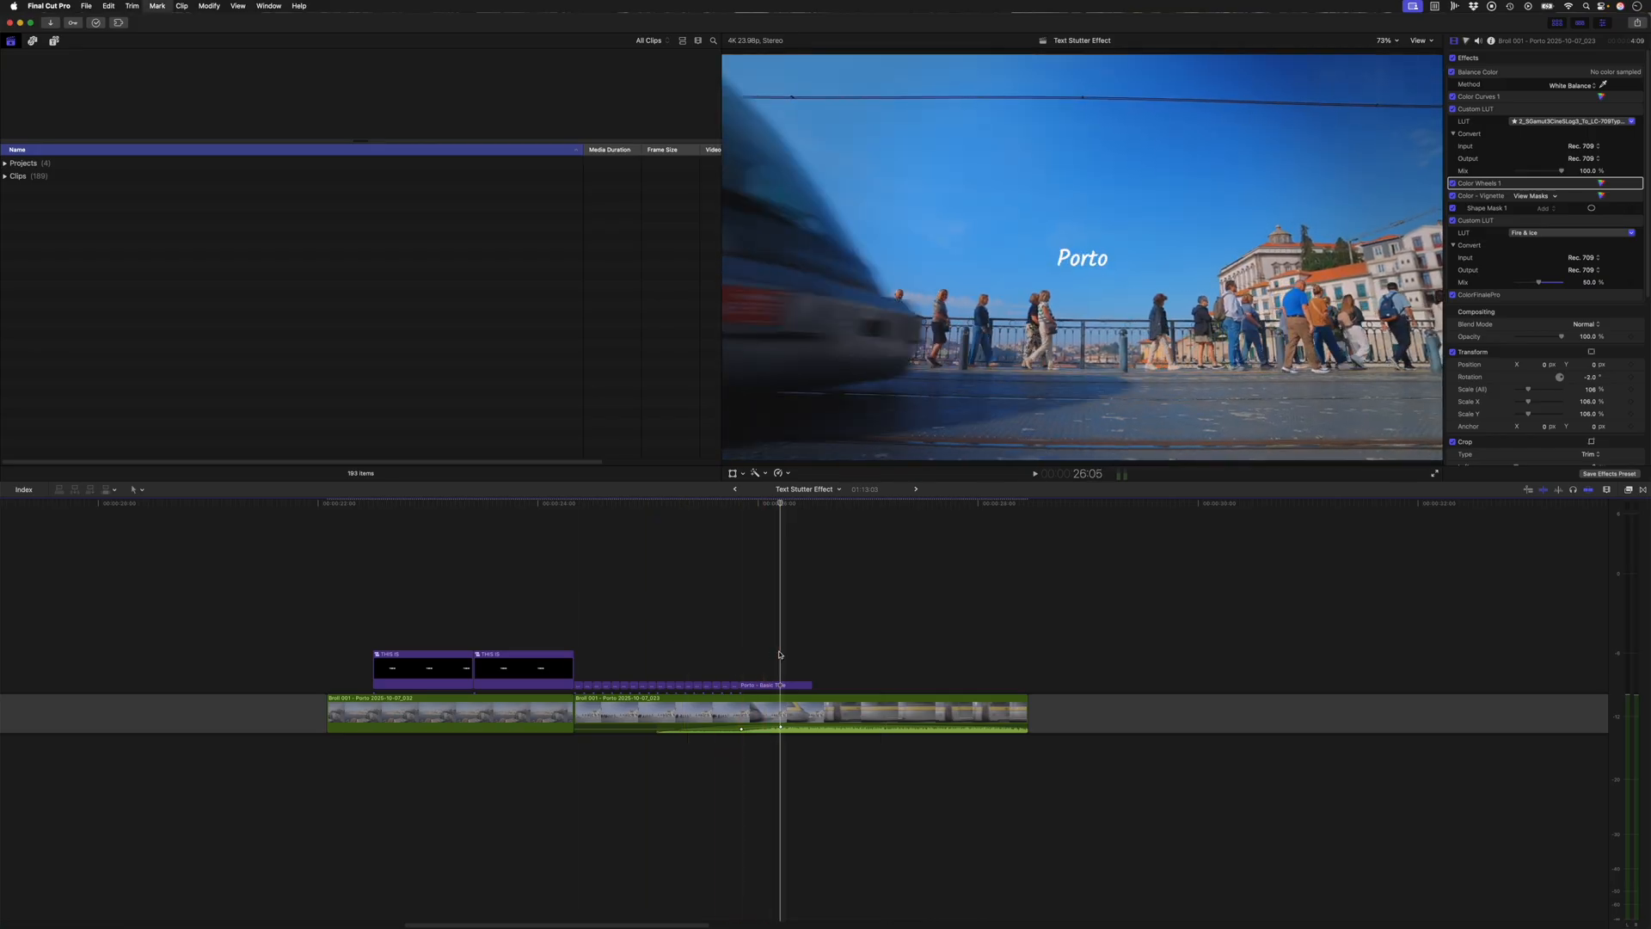
pyautogui.click(764, 685)
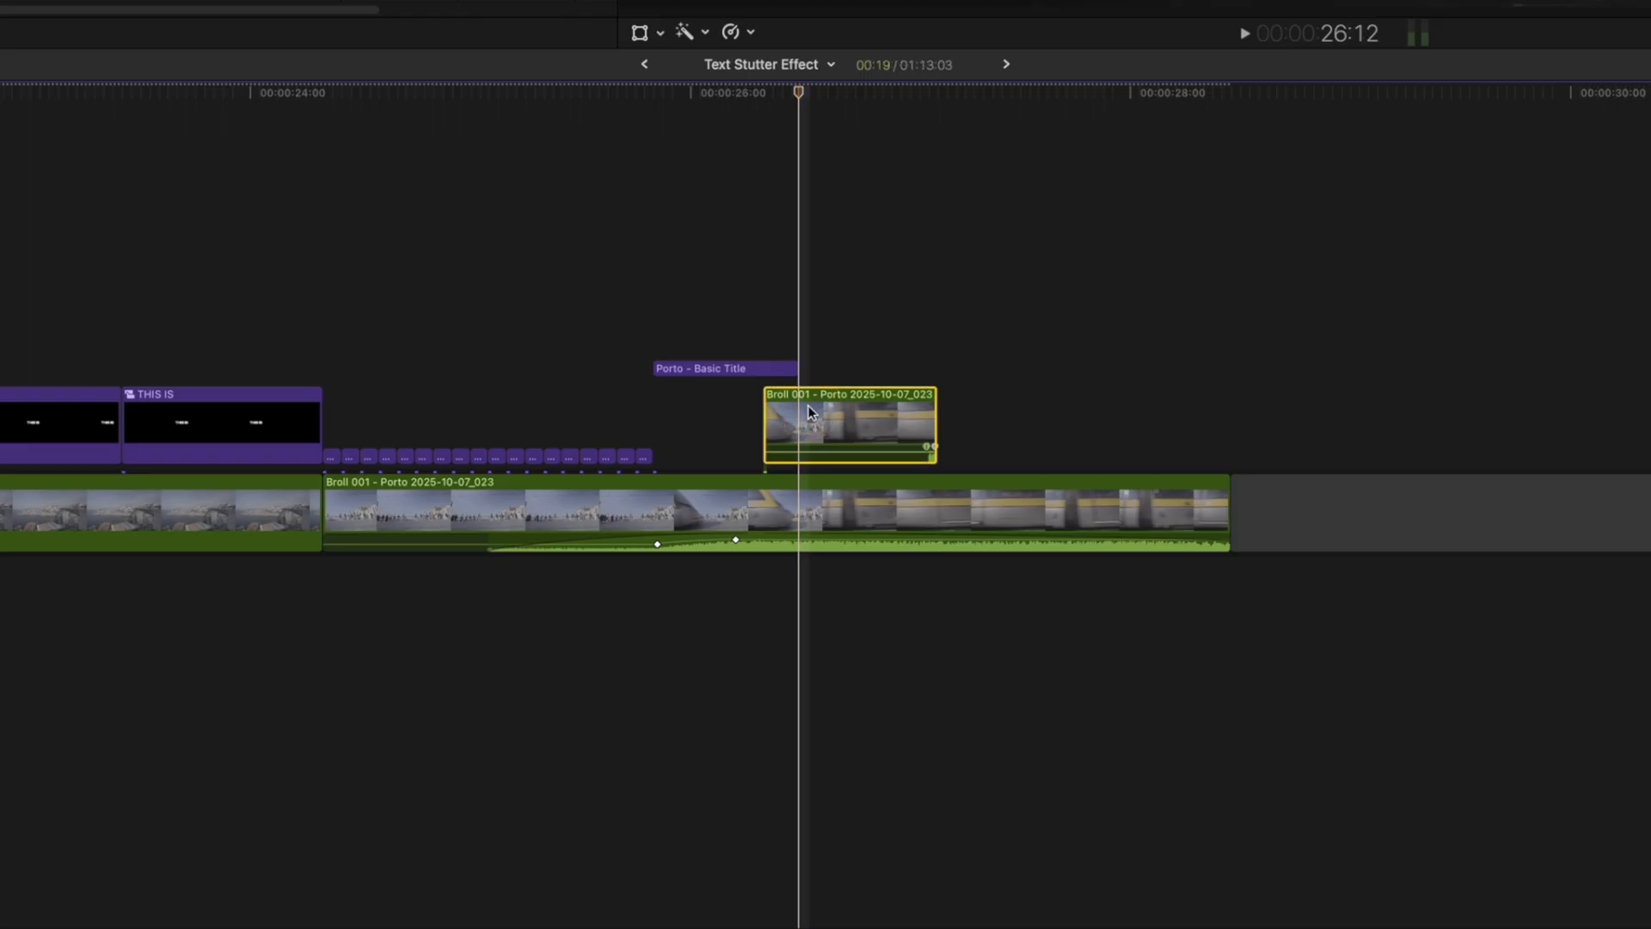
pyautogui.press('ctrl+shift+s')
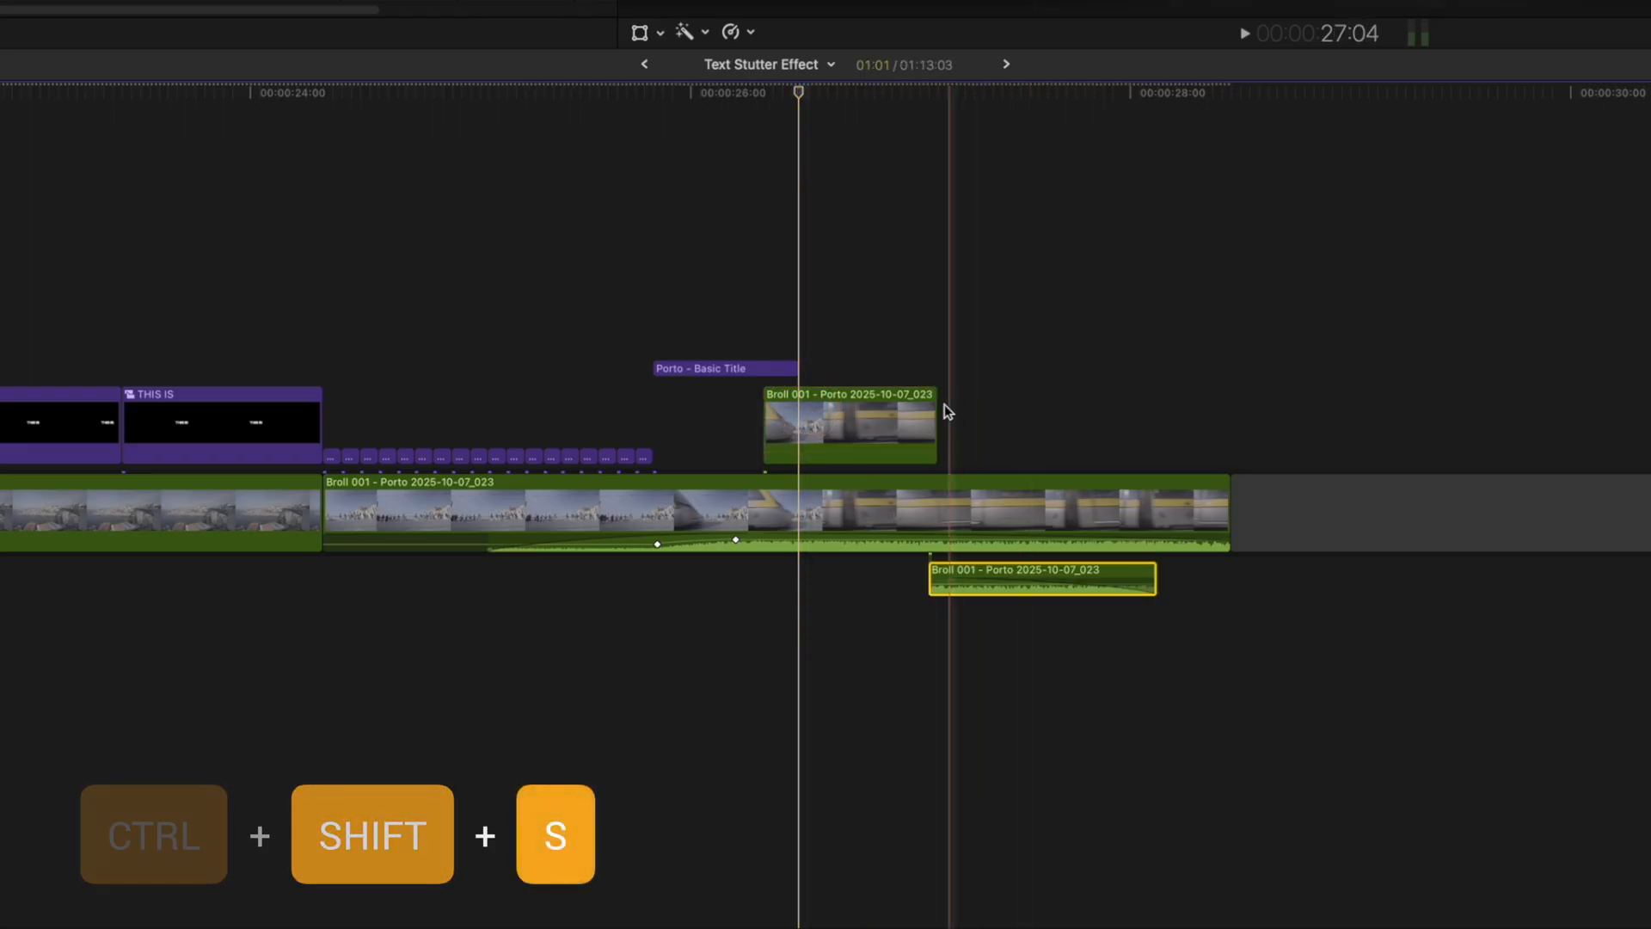
pyautogui.press('ctrl+shift+s')
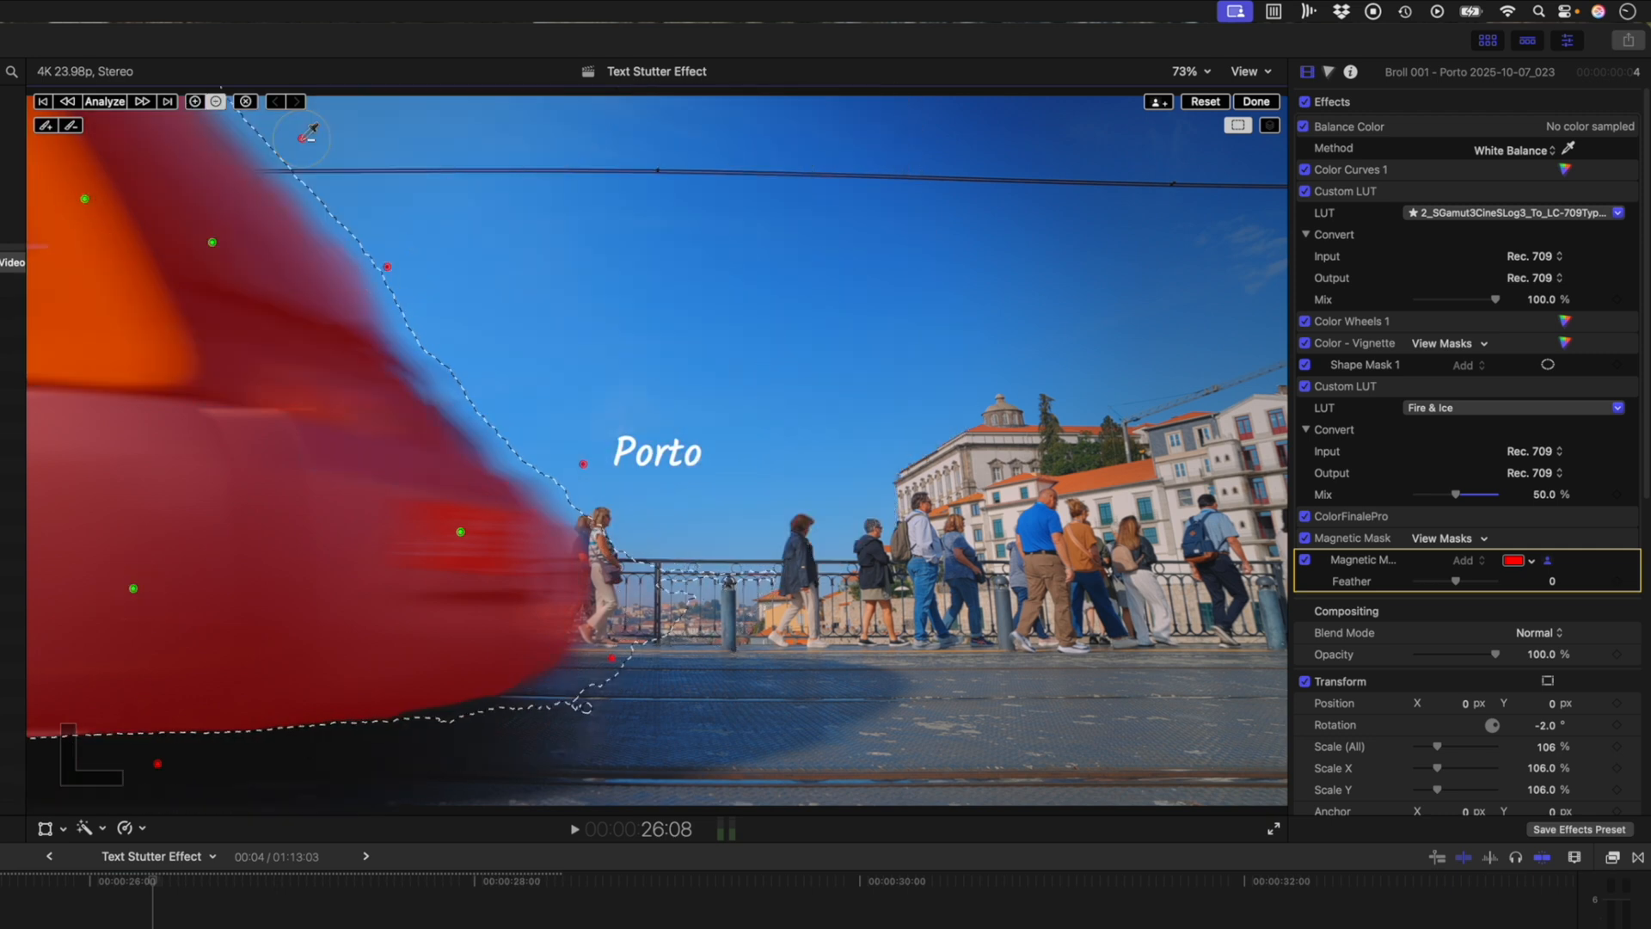
# Mark the red train as the Magnetic Mask subject so Porto sits behind it.
pyautogui.click(105, 101)
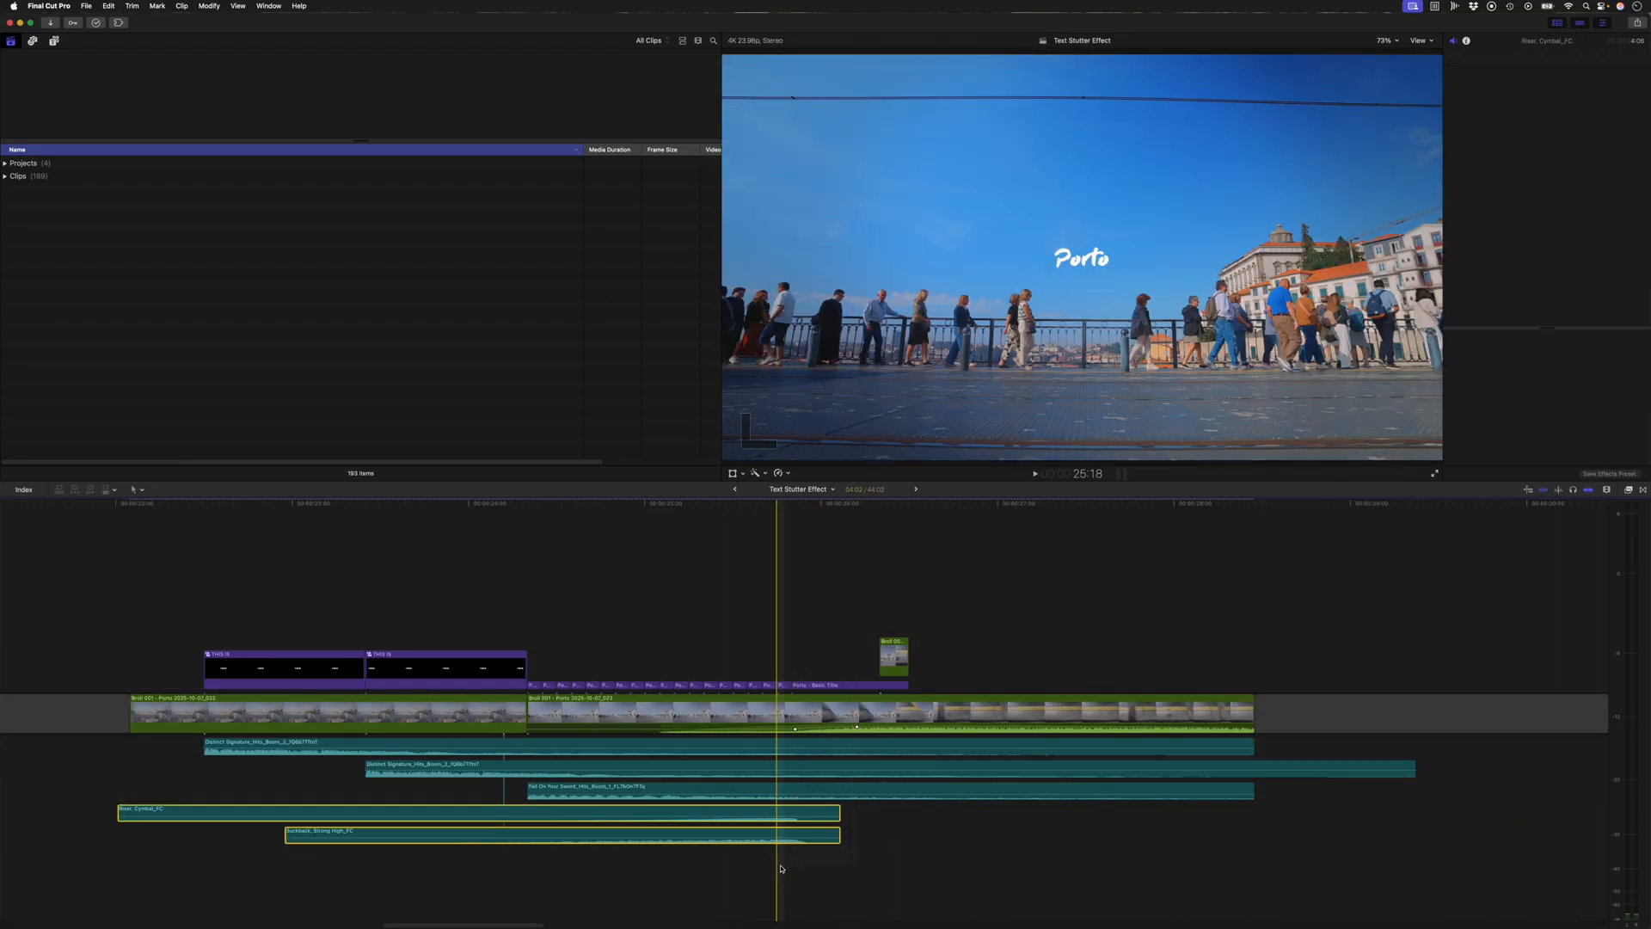
# Place impact, boom and riser sound effects on tracks beneath the Porto sequence.
pyautogui.press('option+s')
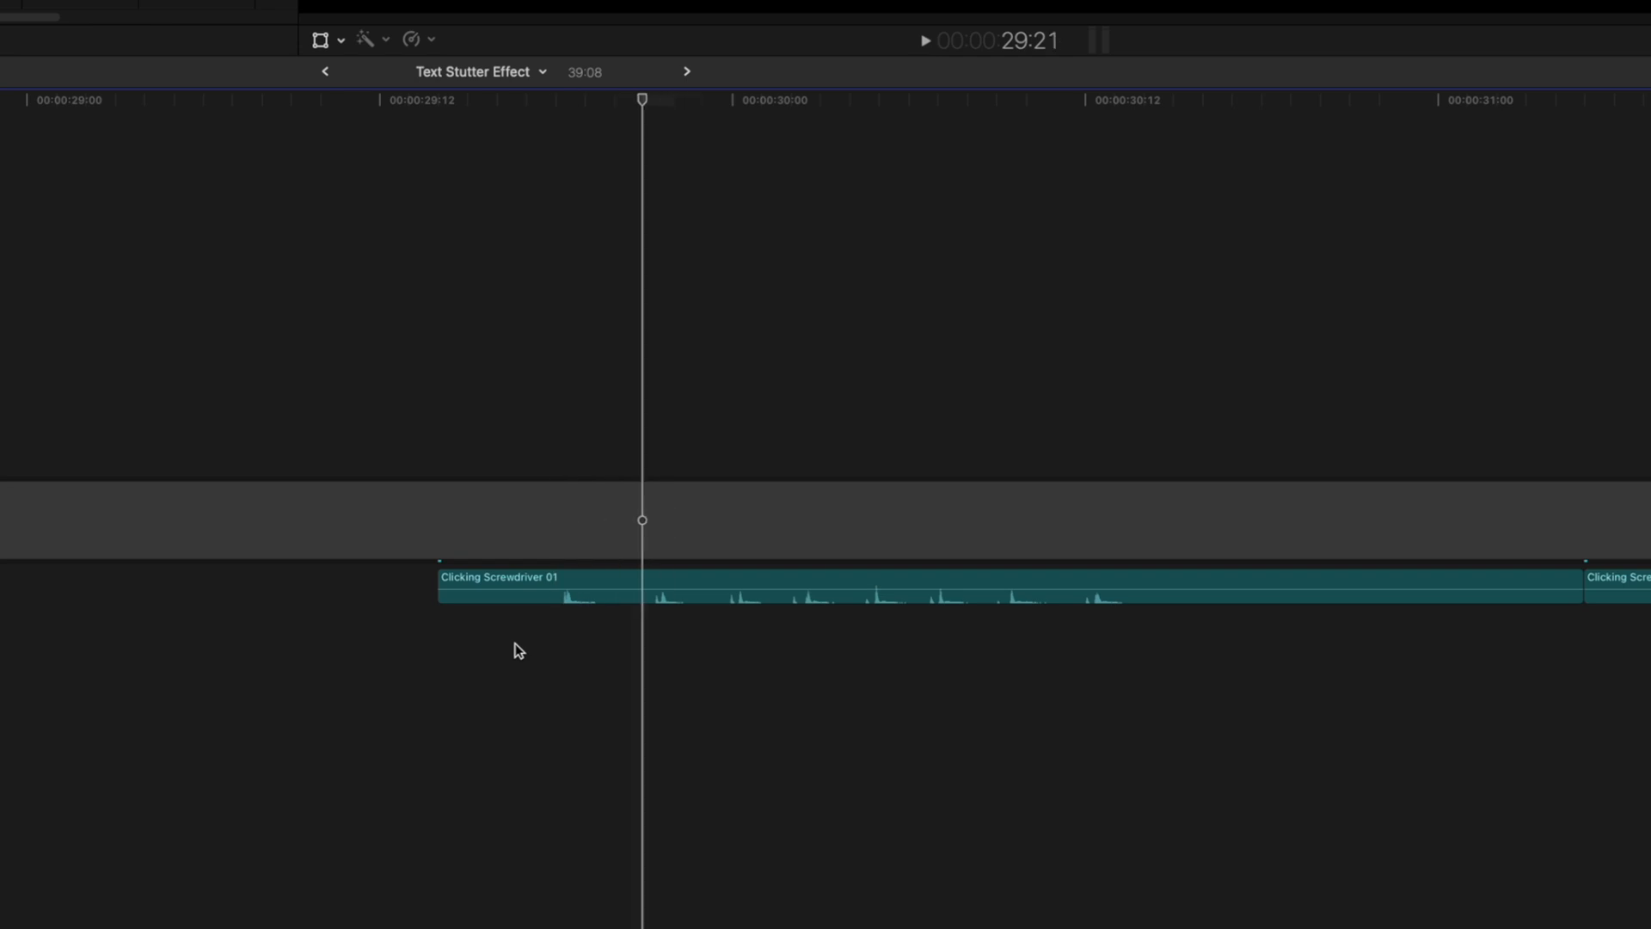
# Blade the Clicking Screwdriver 01 sound into short clicks and set each to a 2-frame duration.
pyautogui.click(642, 600)
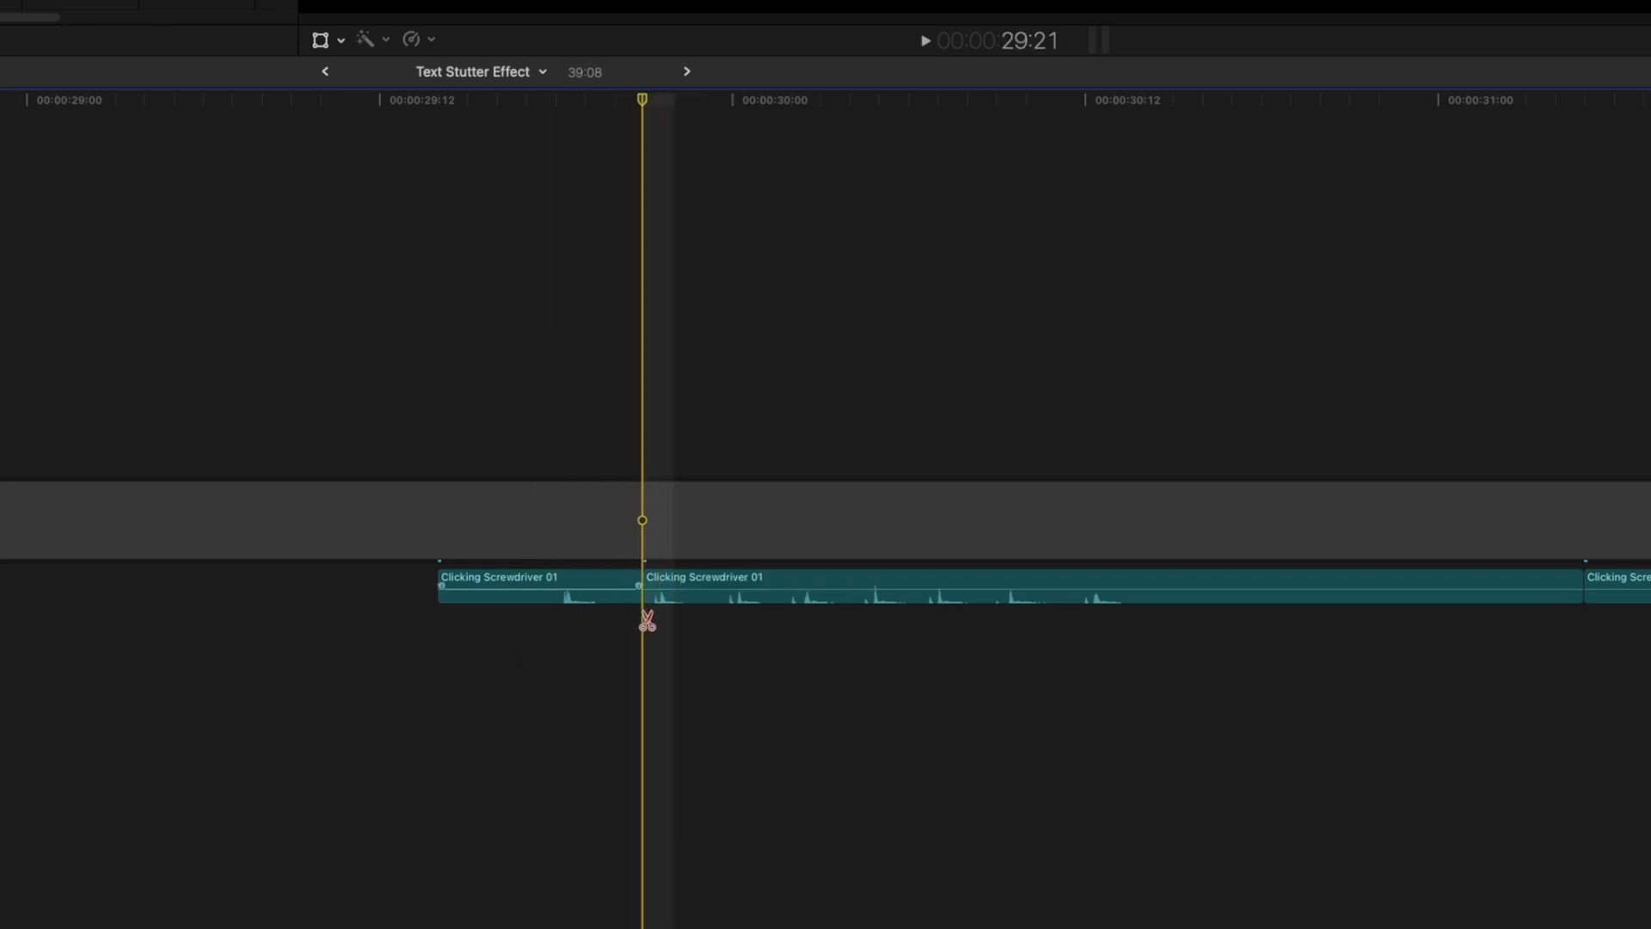
pyautogui.click(646, 590)
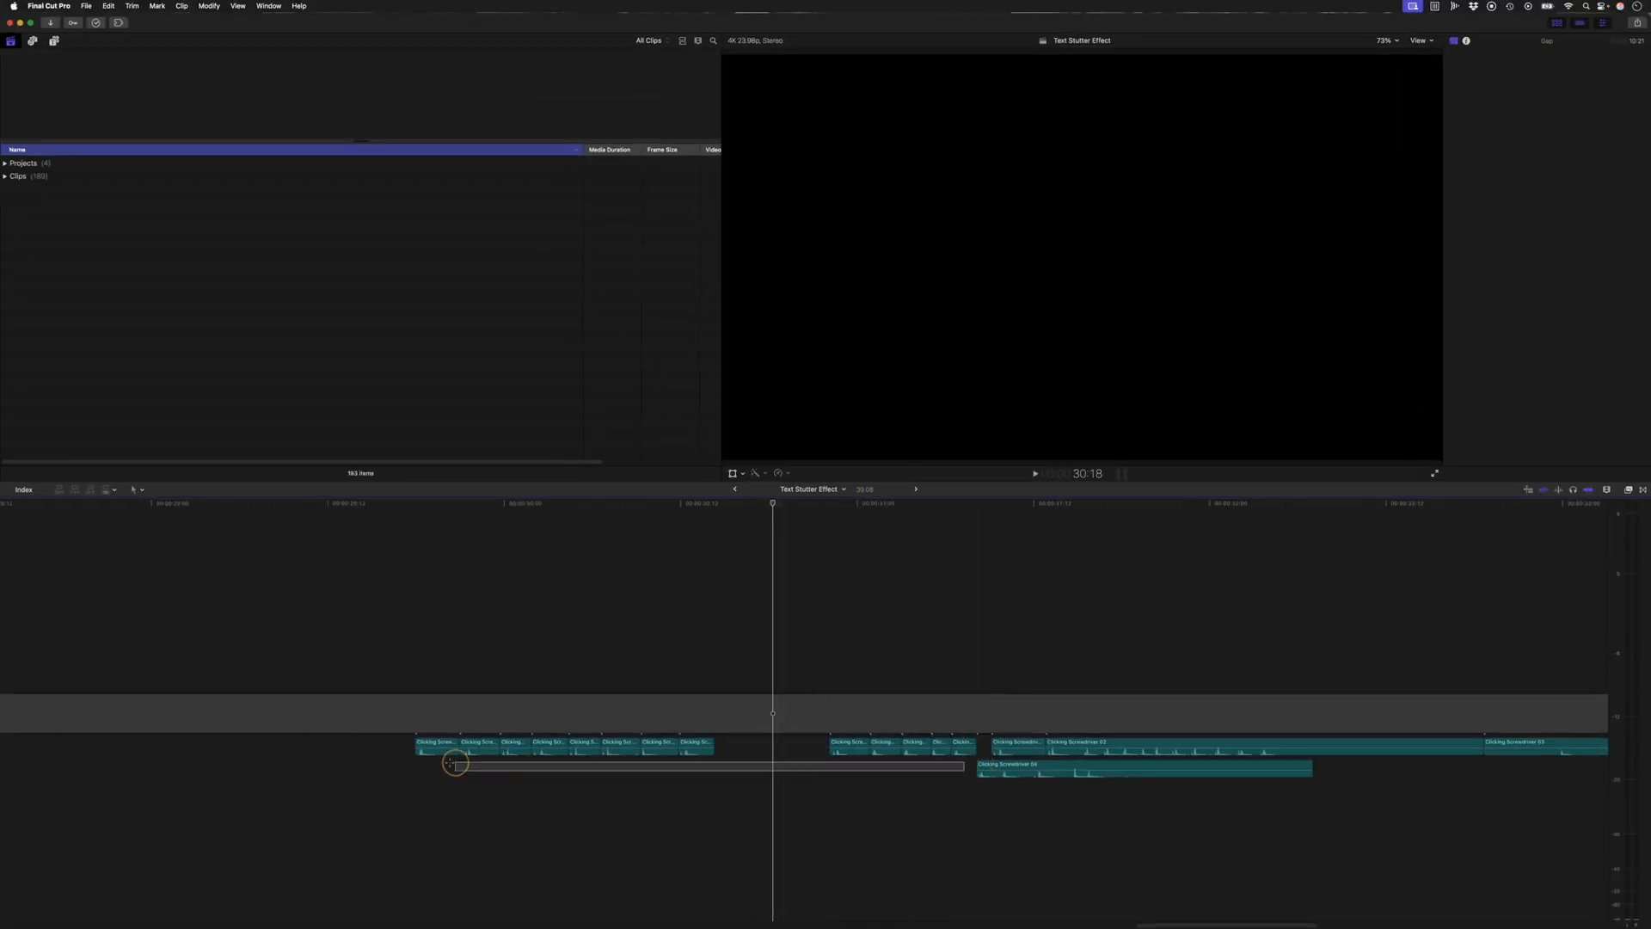
pyautogui.press('cmd+g')
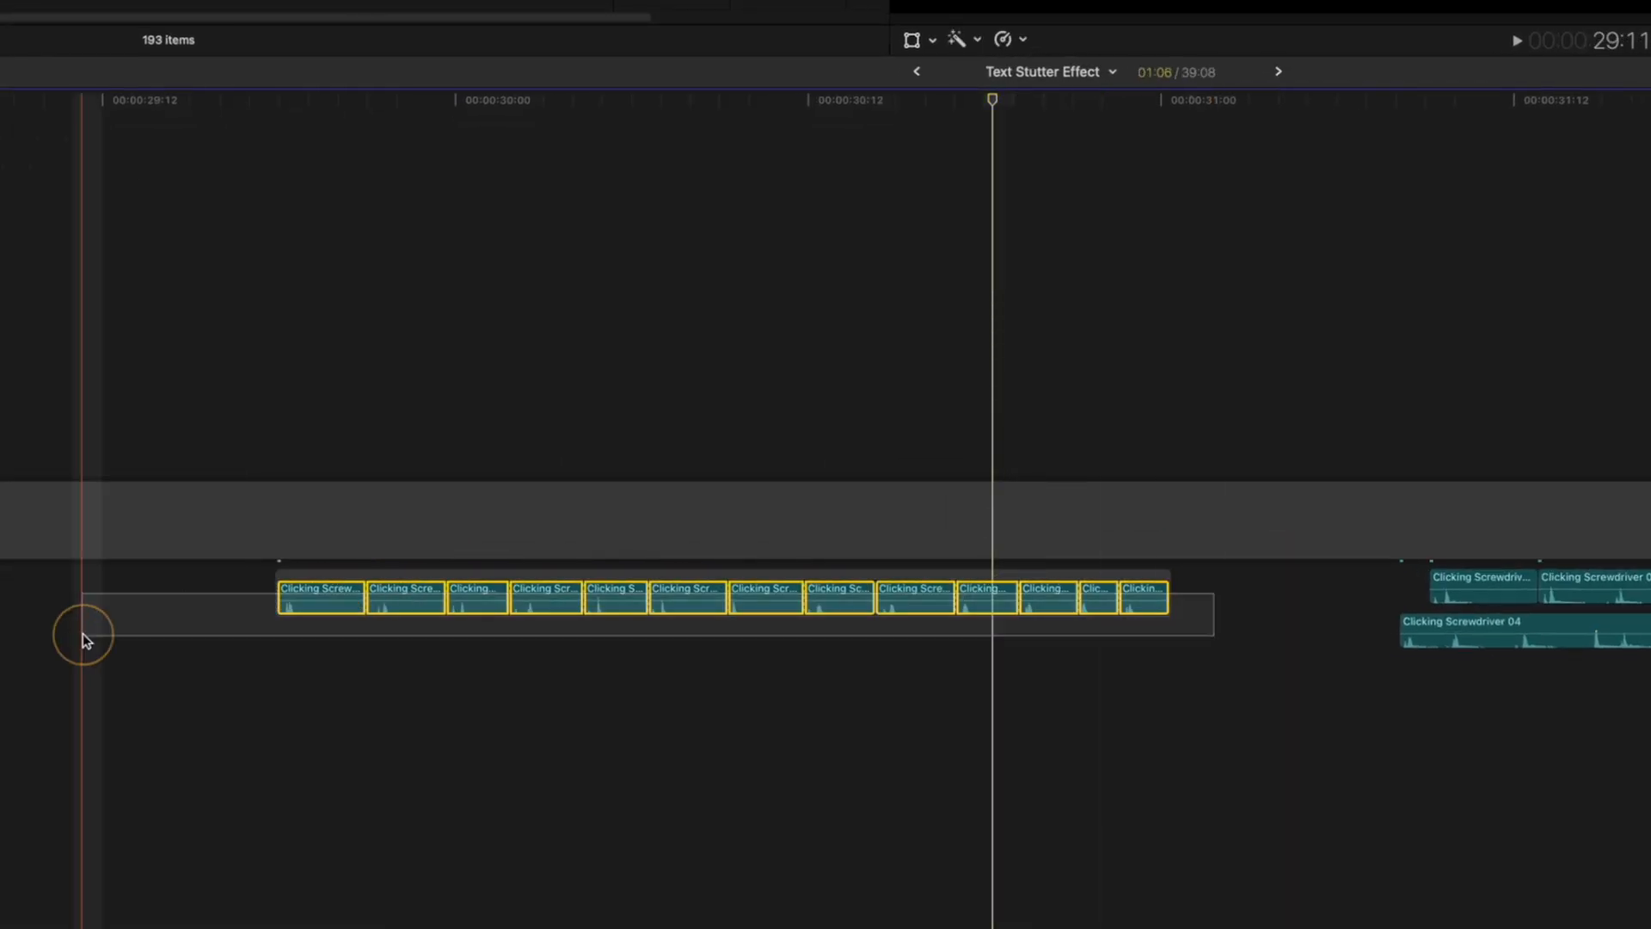
pyautogui.press('ctrl+d')
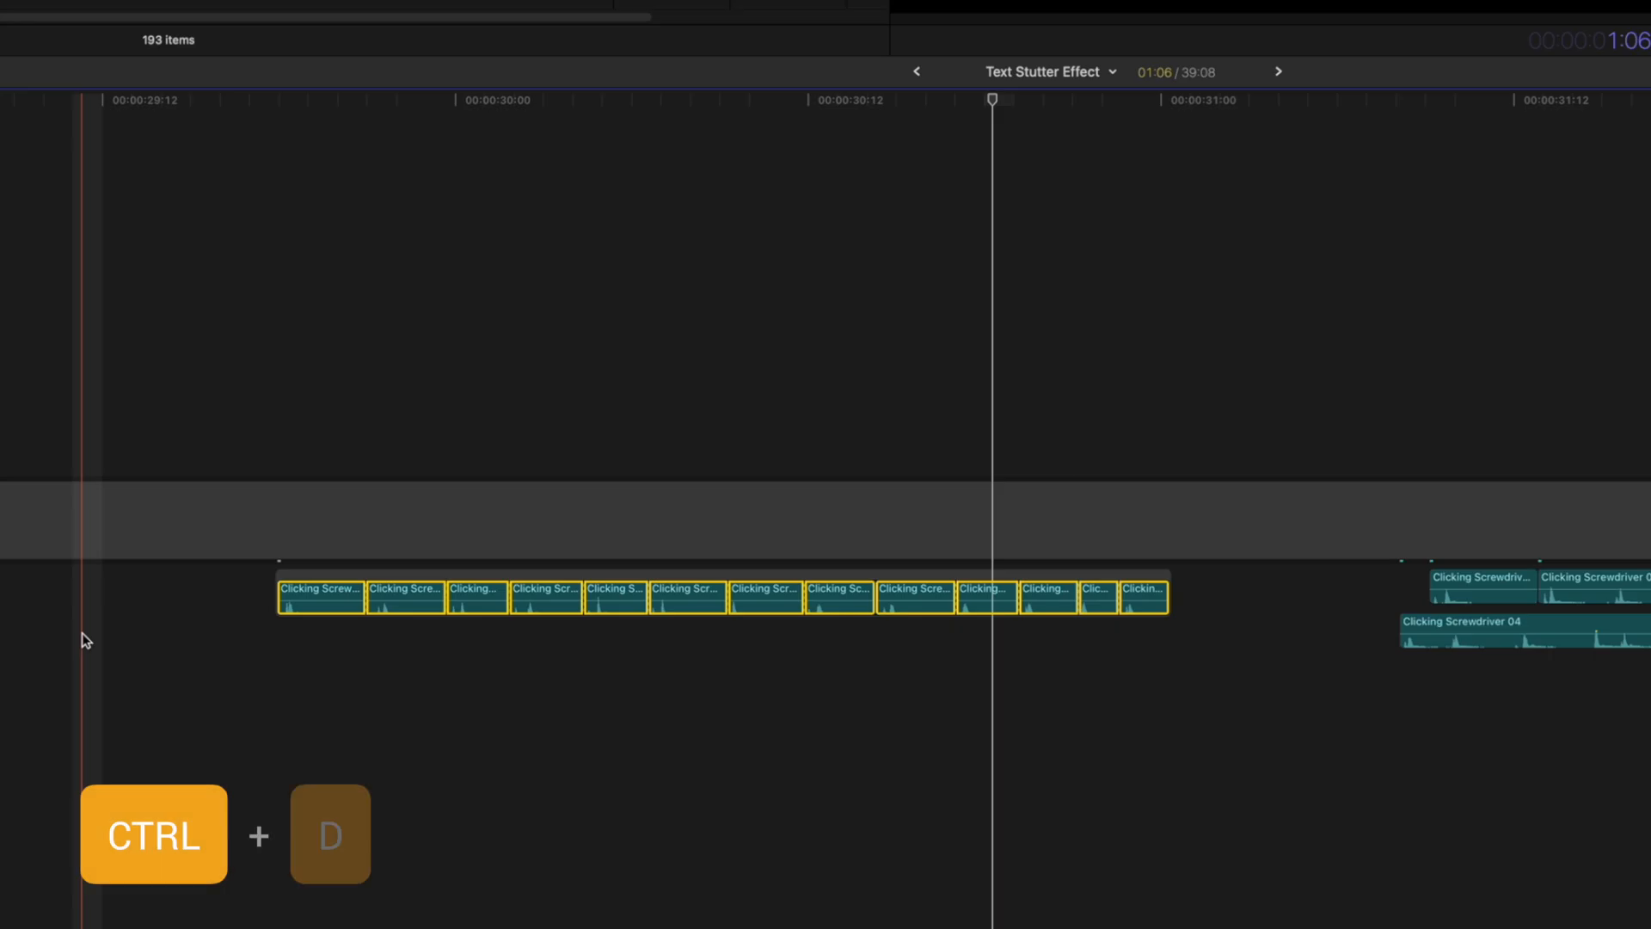
pyautogui.press('ctrl+d')
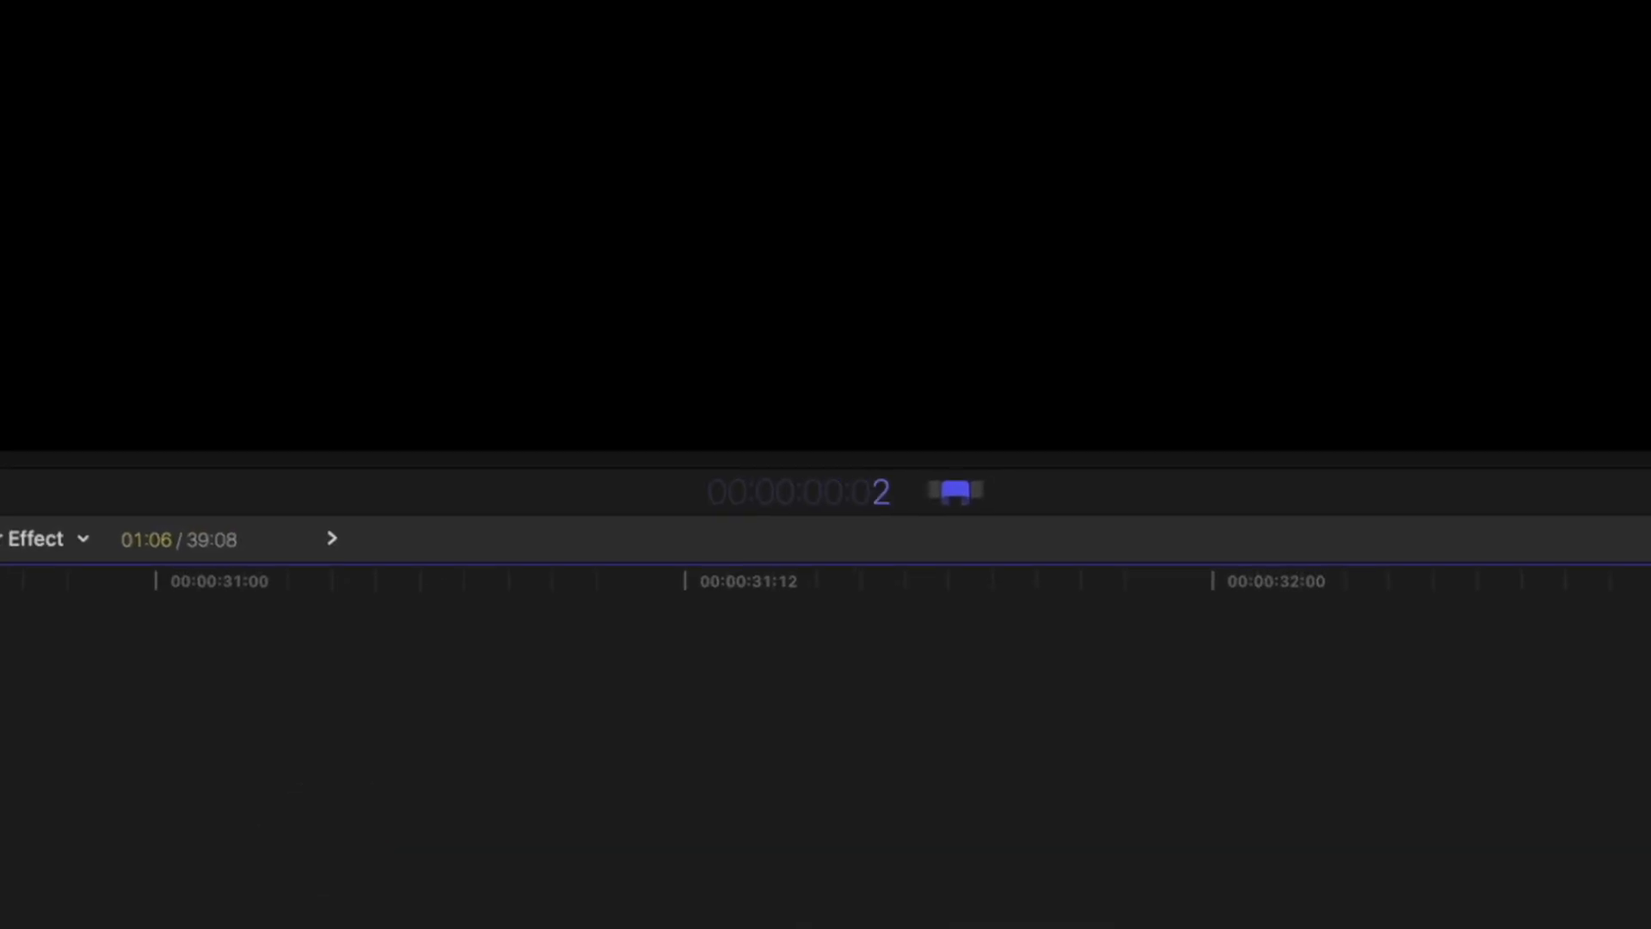